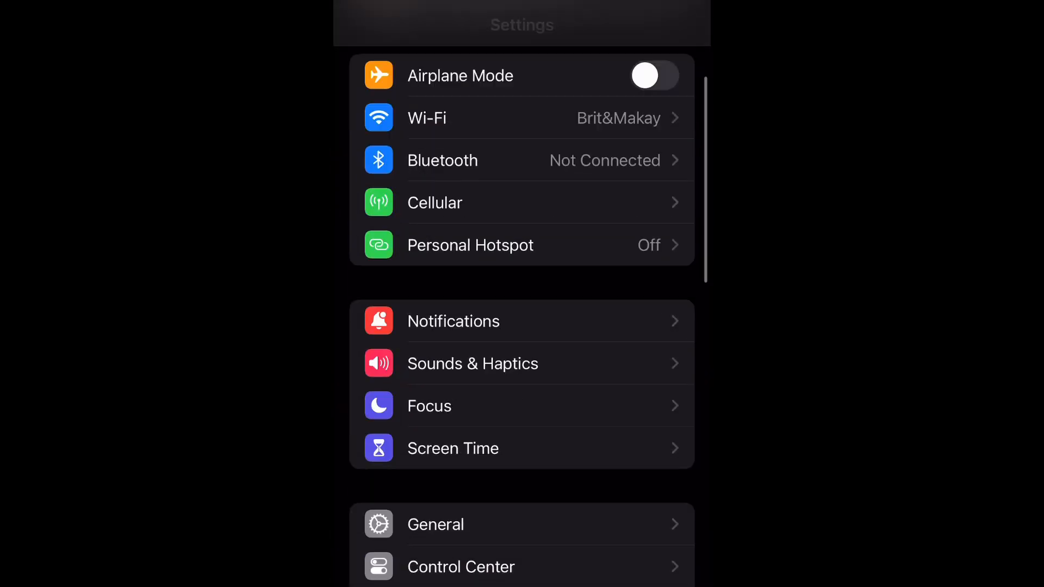
# Reach the Messages notification settings and bring the Sounds row into view.
pyautogui.scroll(-3)
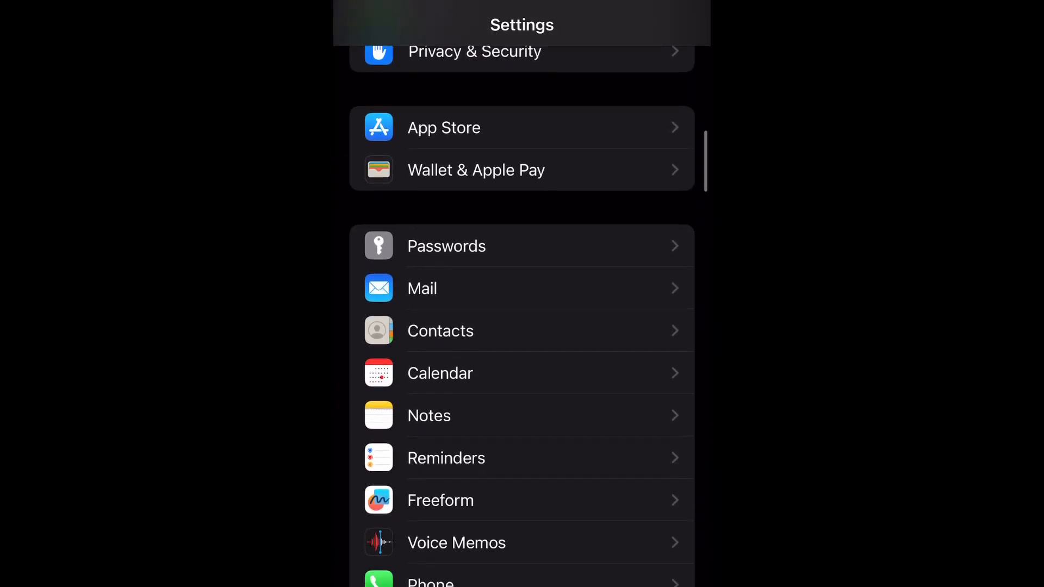
pyautogui.scroll(-3)
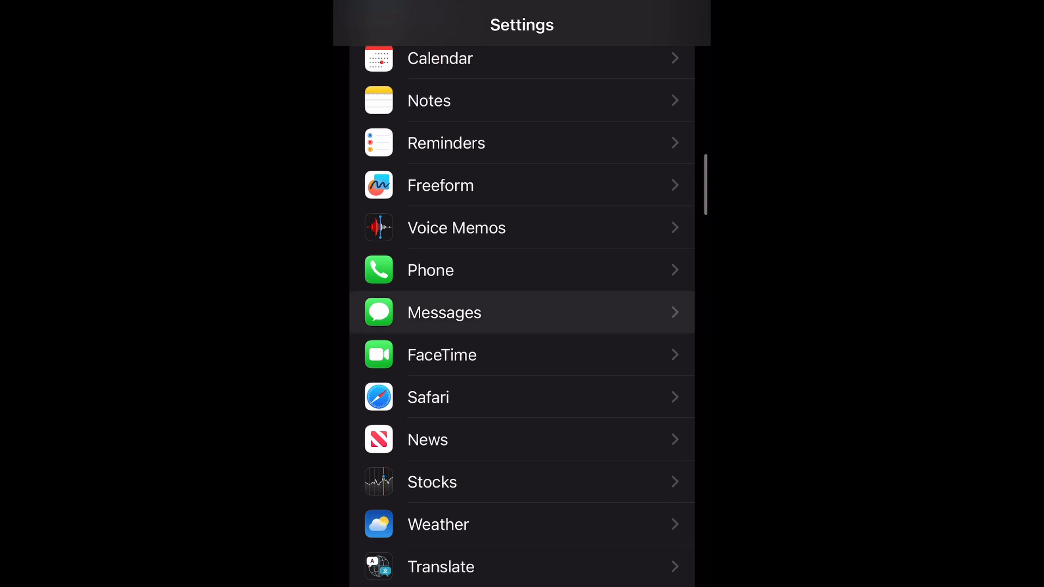
pyautogui.click(443, 312)
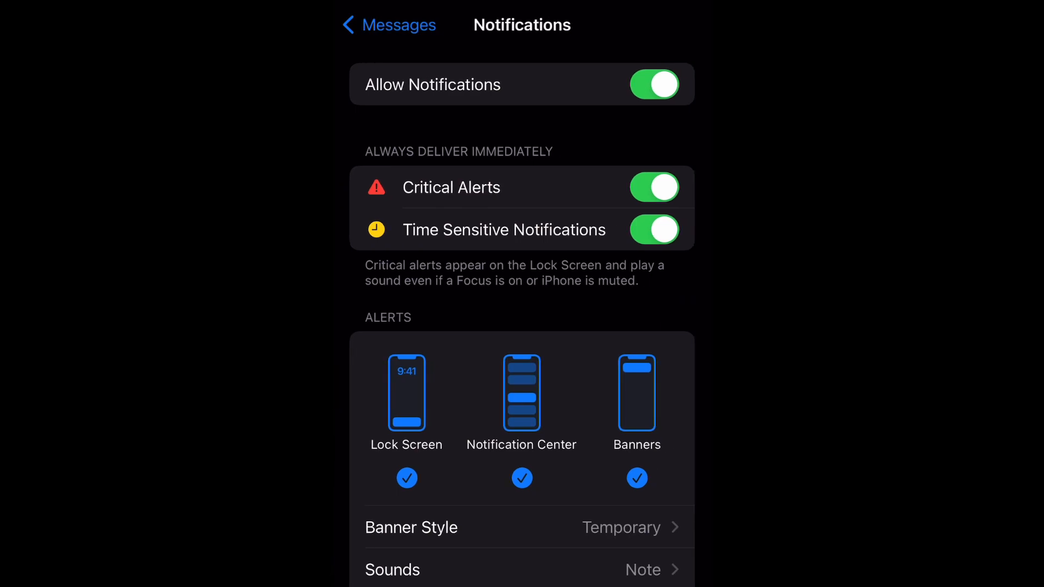
pyautogui.scroll(-3)
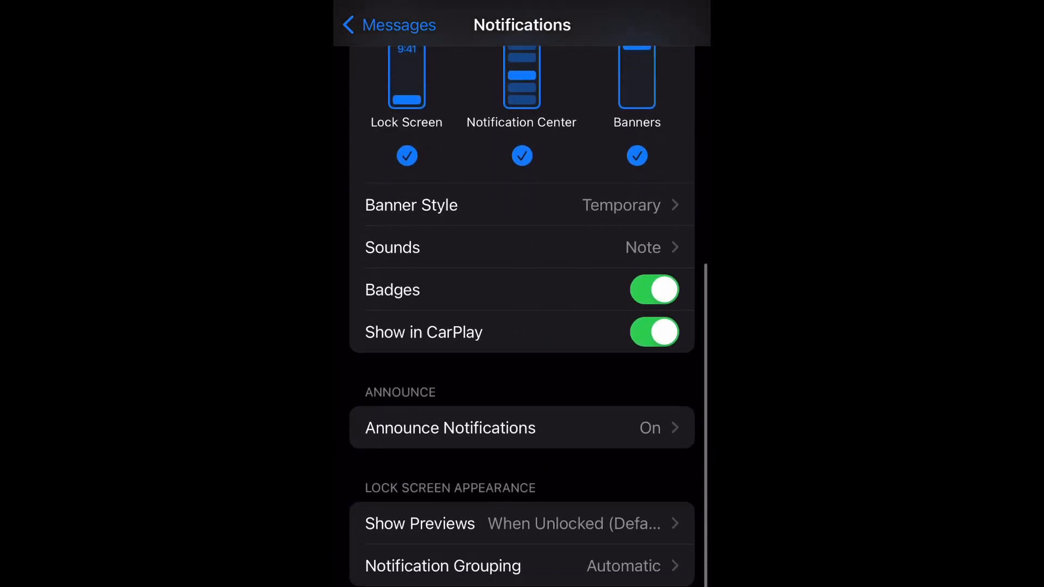
# Change the Messages alert tone from Note (Default) to None.
pyautogui.click(523, 246)
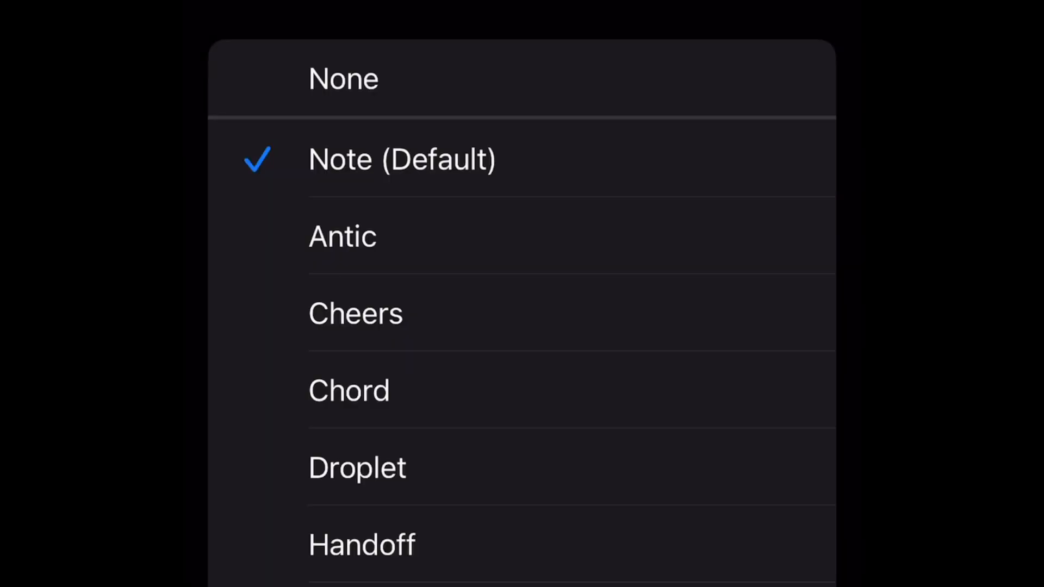
pyautogui.click(342, 78)
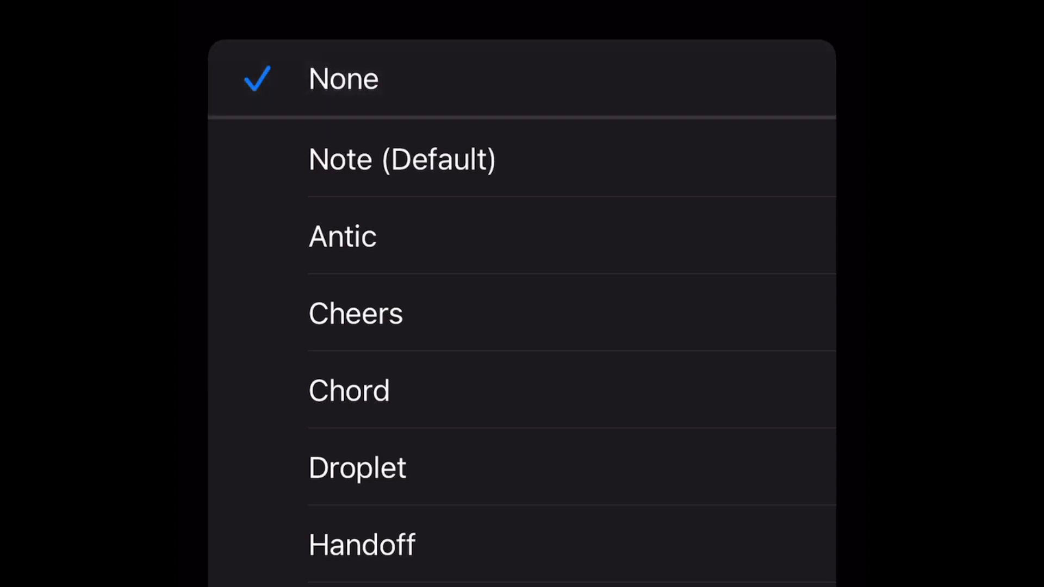